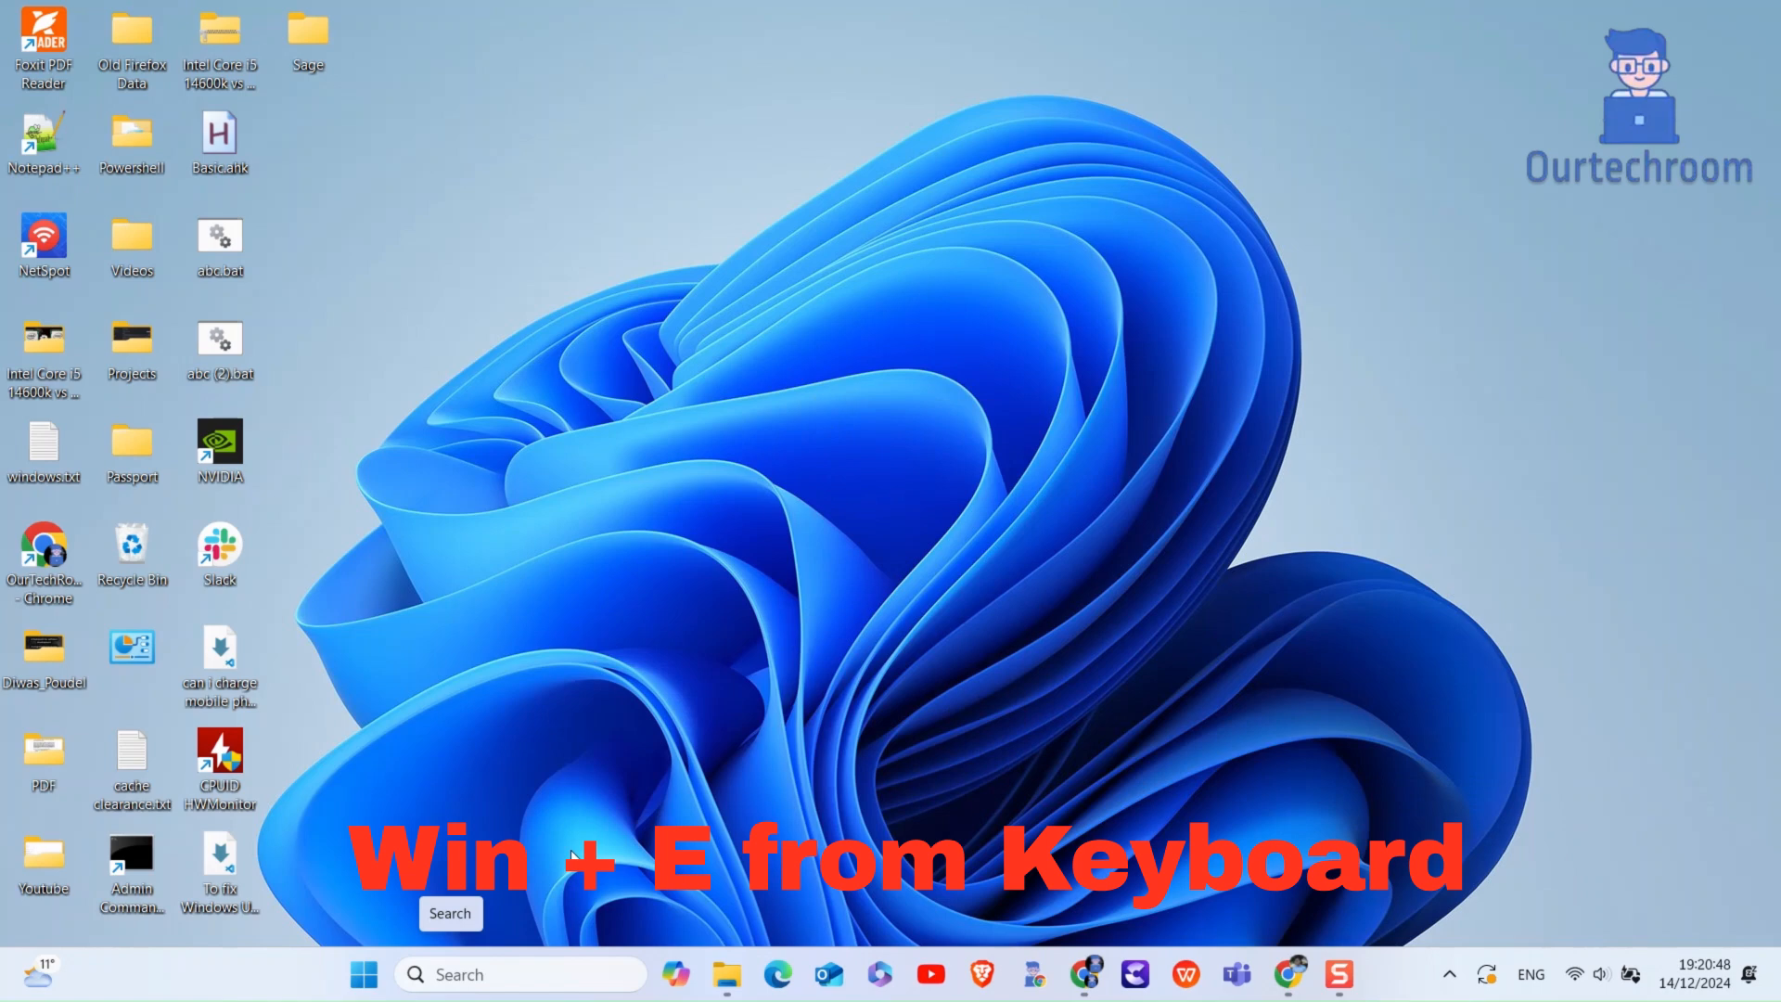
# Launch File Explorer with Win+E
pyautogui.press('Win+E')
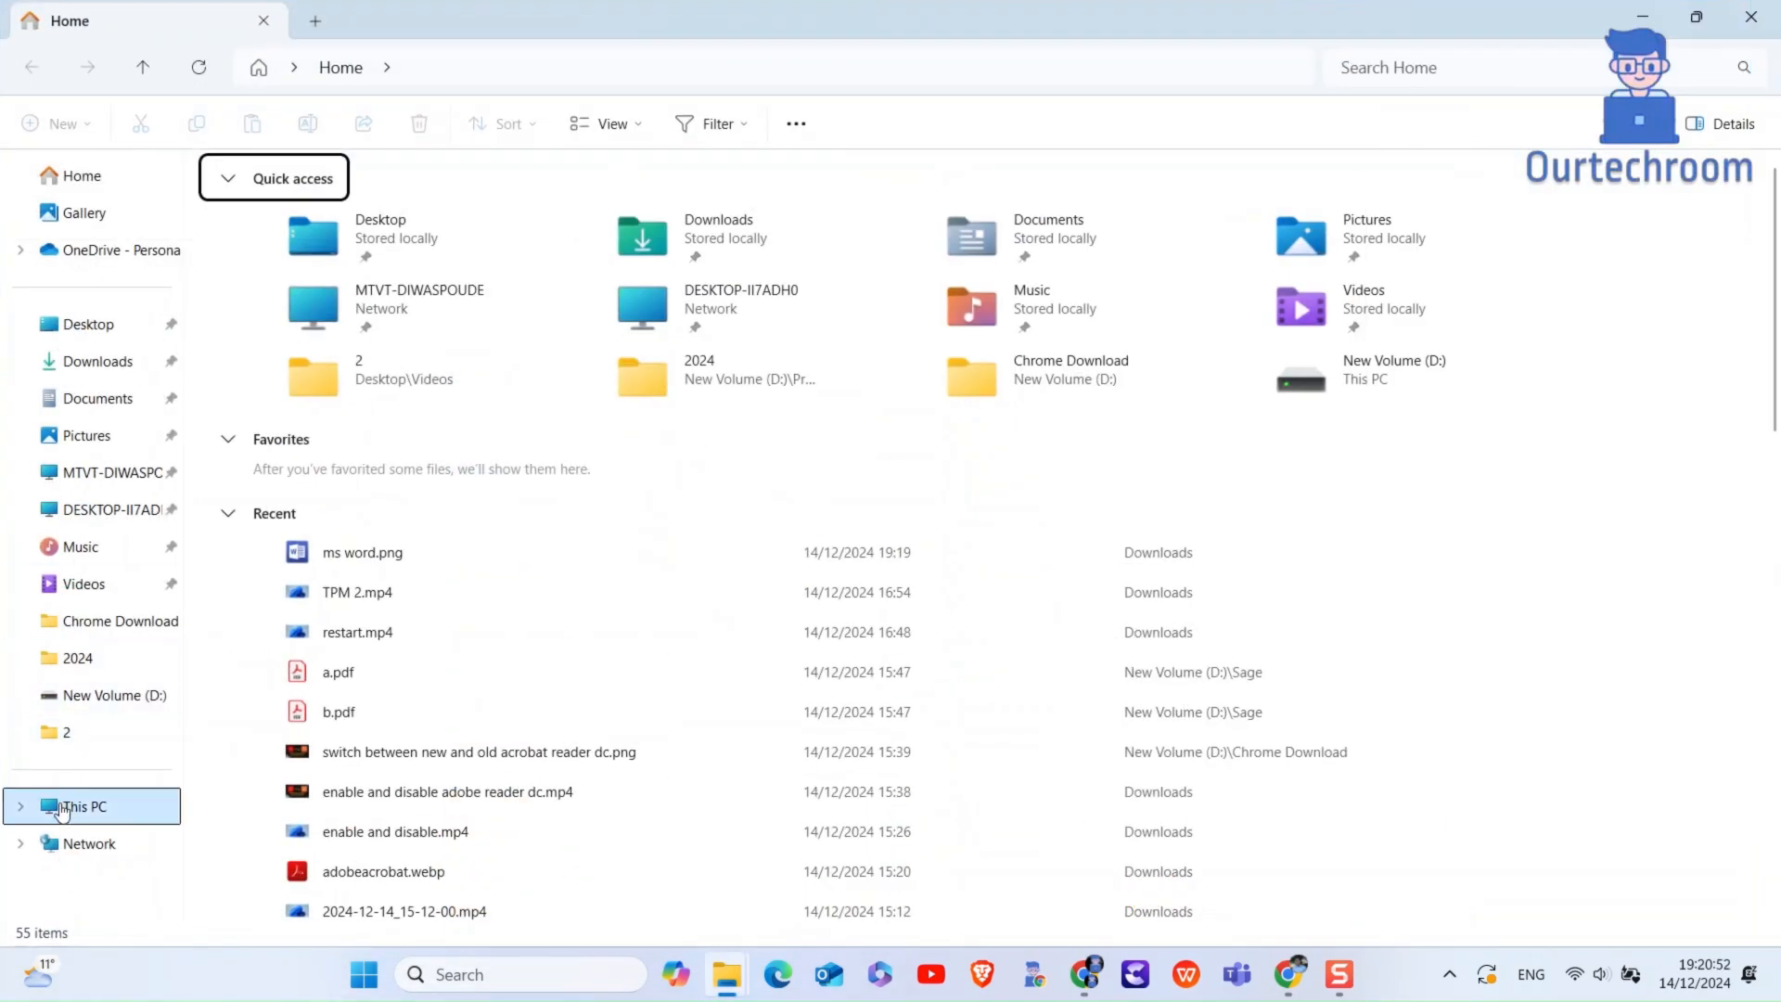
# Navigate from This PC into the user profile folder under C:\Users and open view options
pyautogui.click(81, 807)
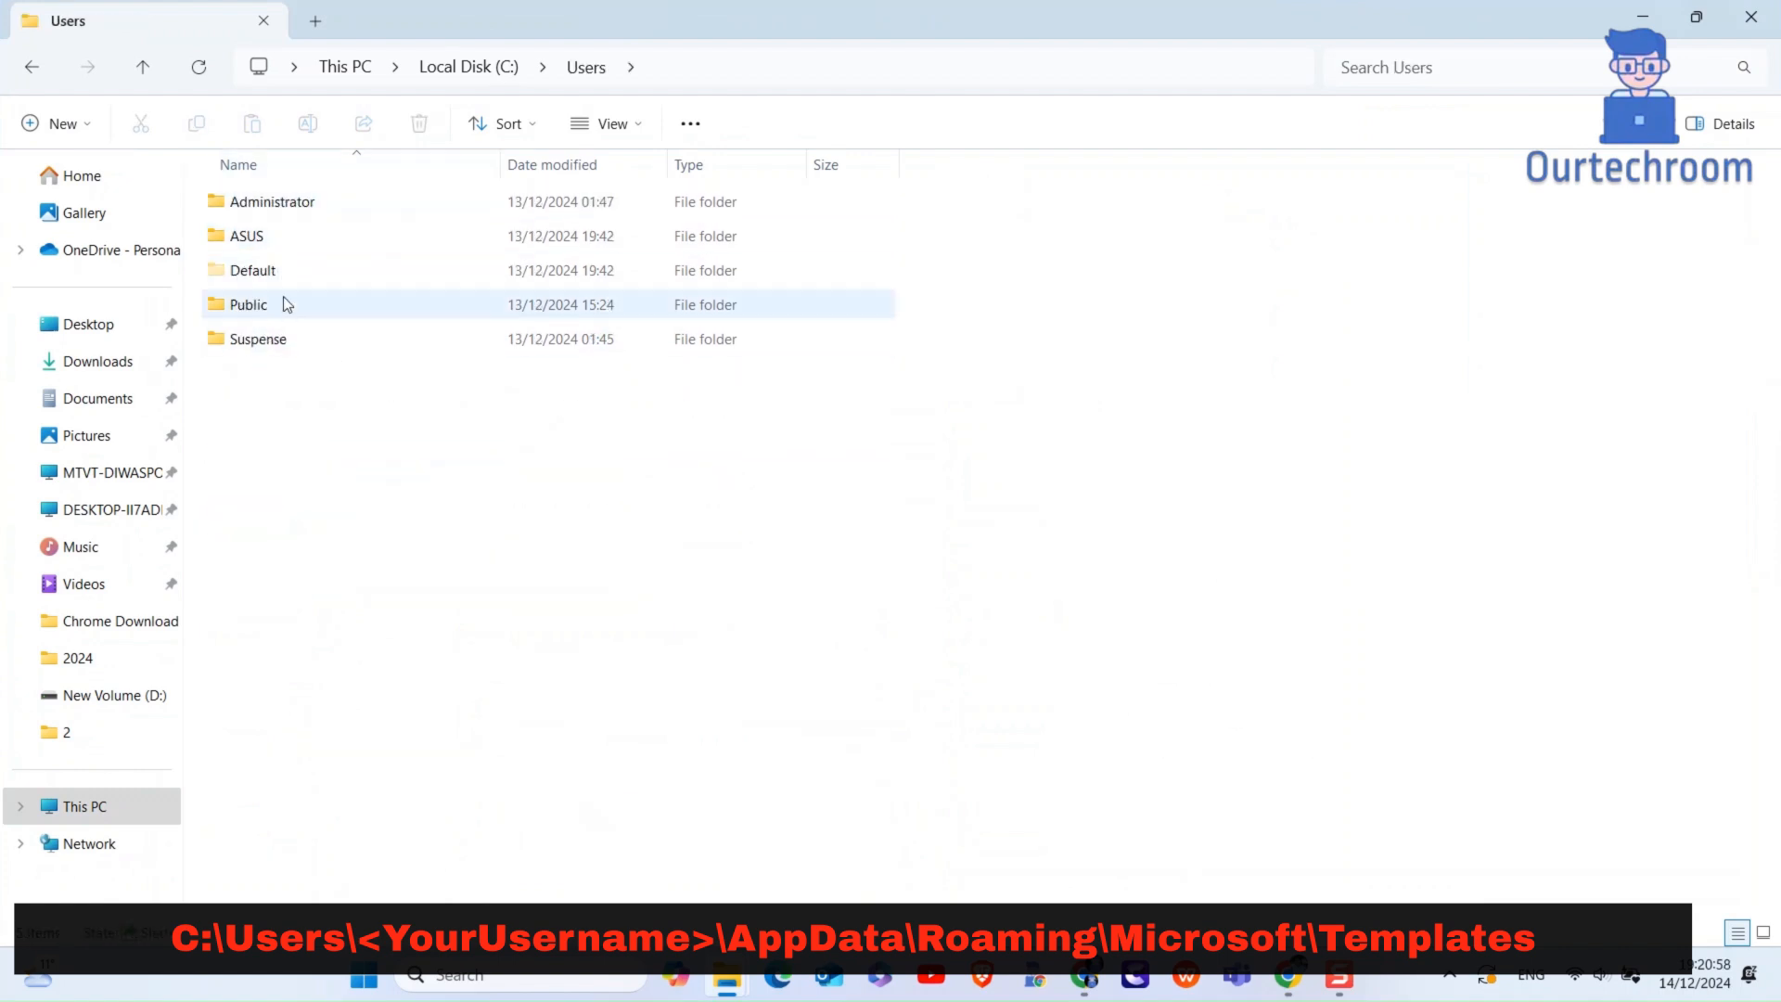
pyautogui.doubleClick(247, 235)
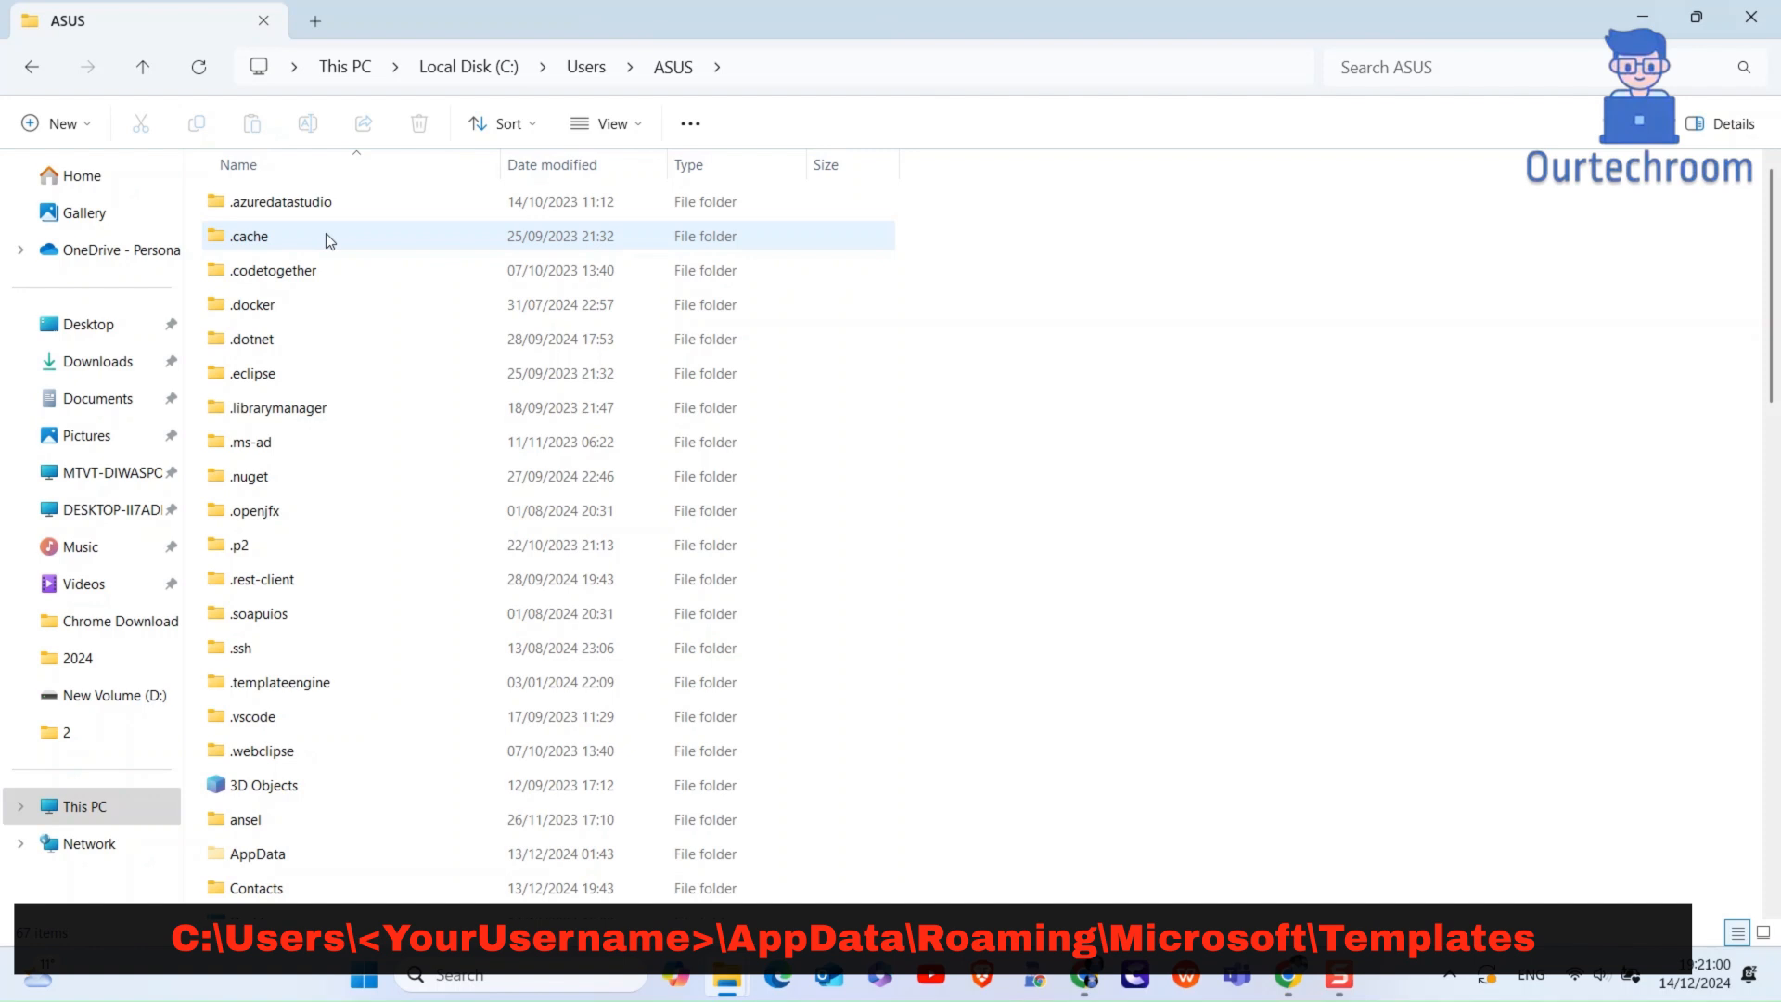
pyautogui.click(606, 122)
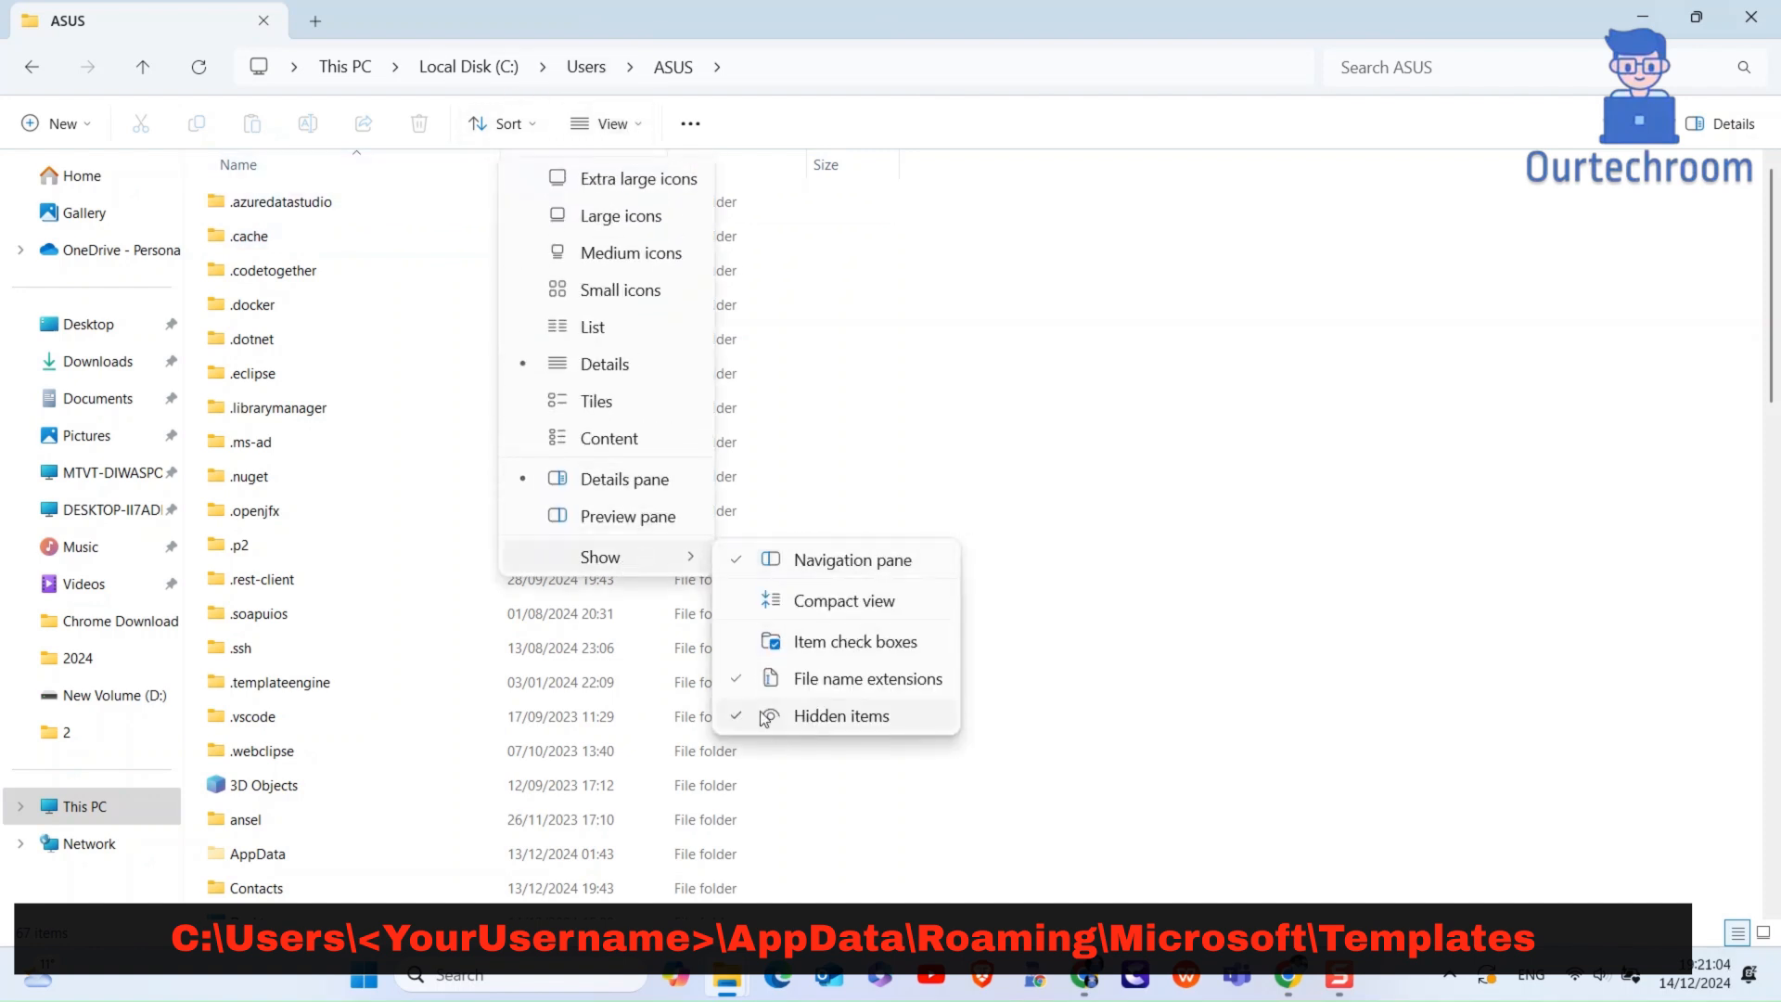
pyautogui.moveTo(841, 716)
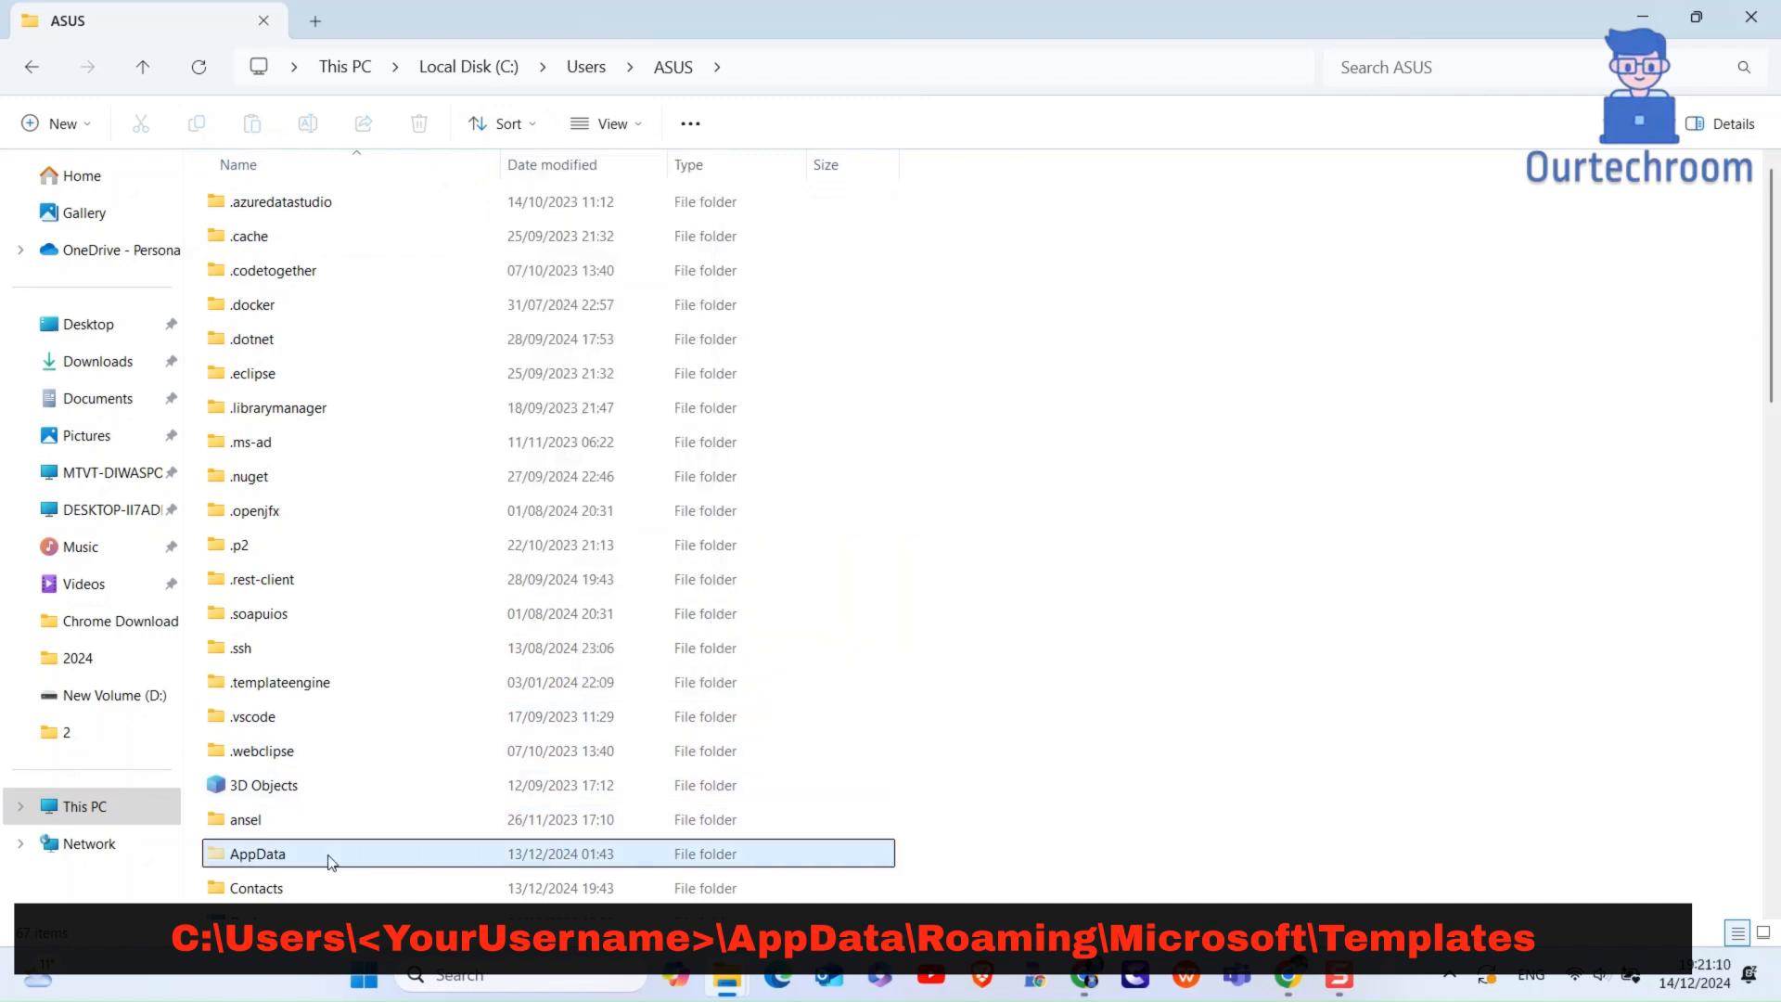
# Drill down through AppData, Roaming and Microsoft into Templates
pyautogui.doubleClick(257, 854)
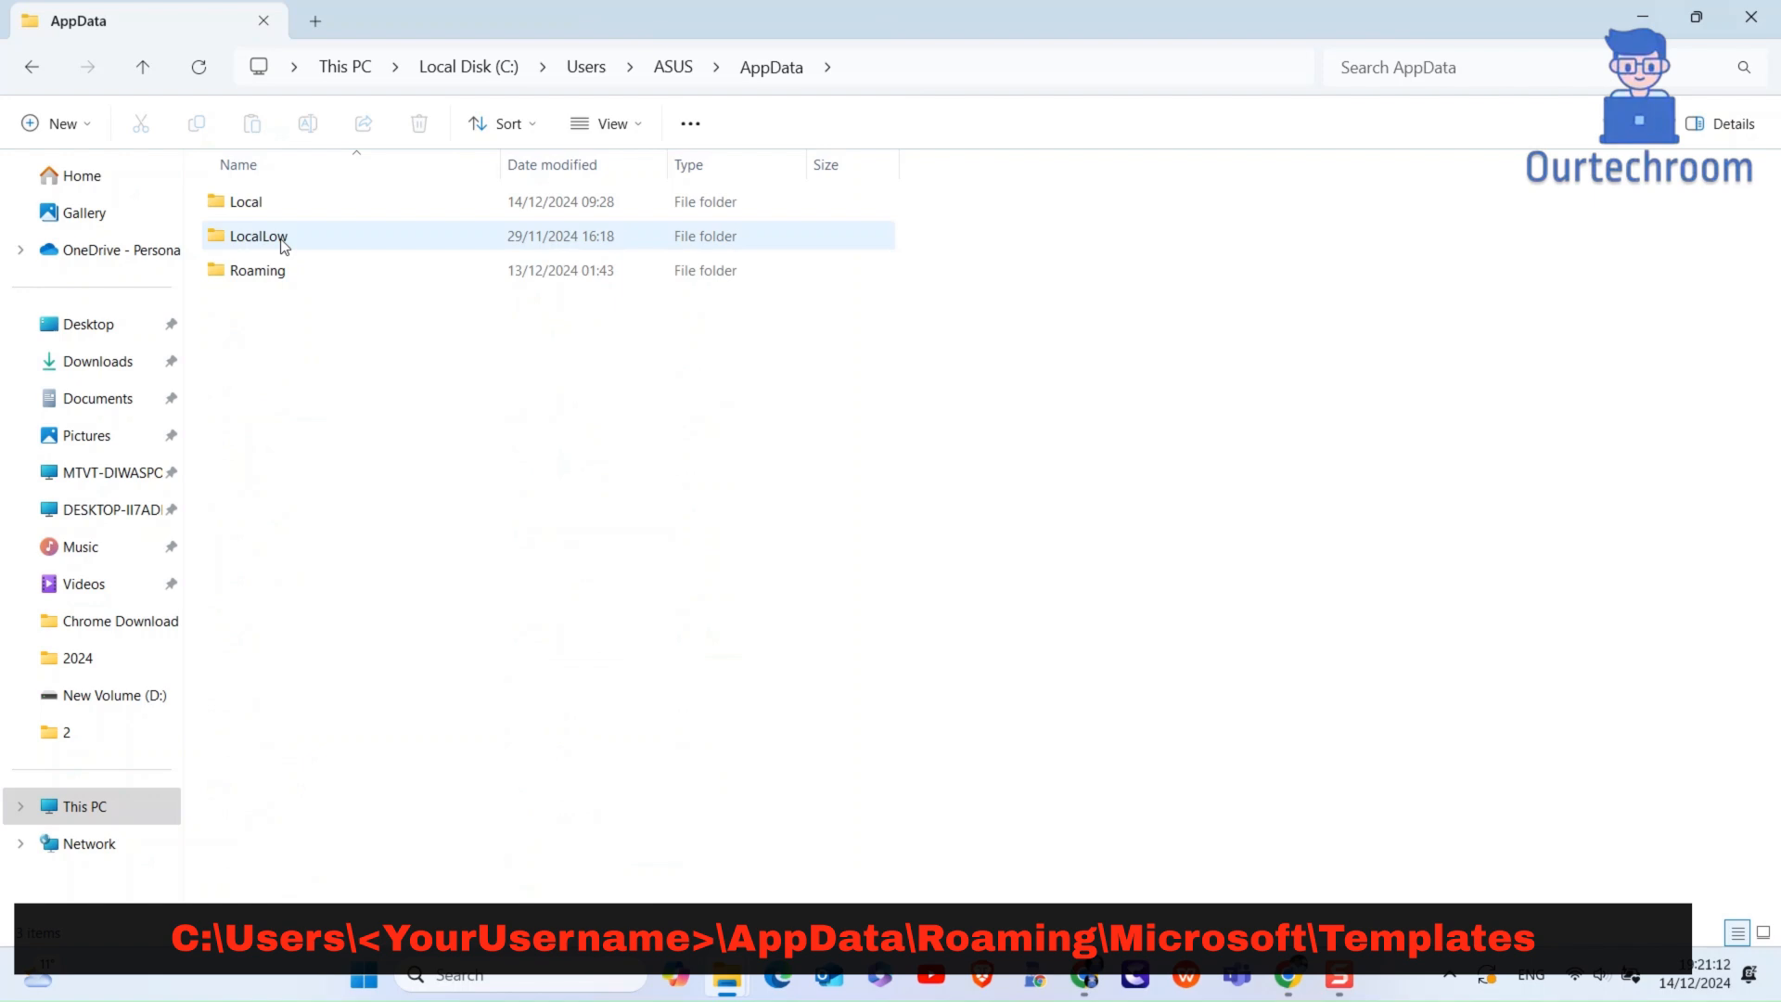
pyautogui.doubleClick(257, 270)
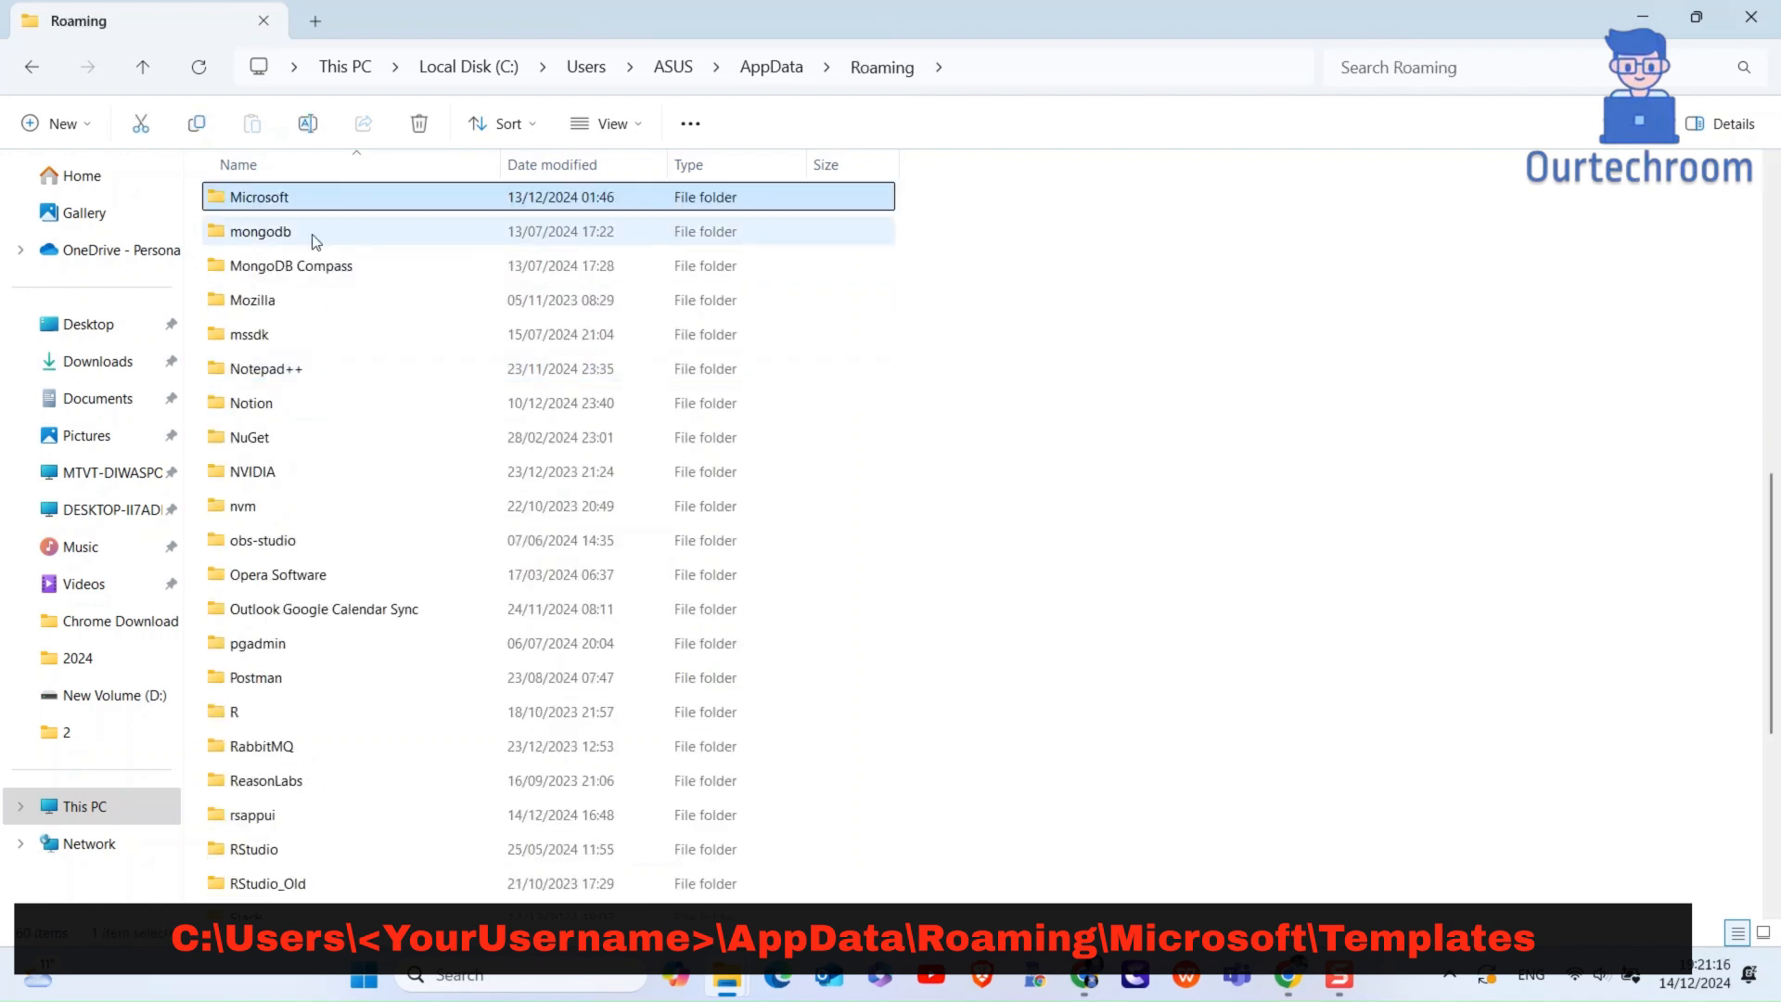
pyautogui.doubleClick(259, 197)
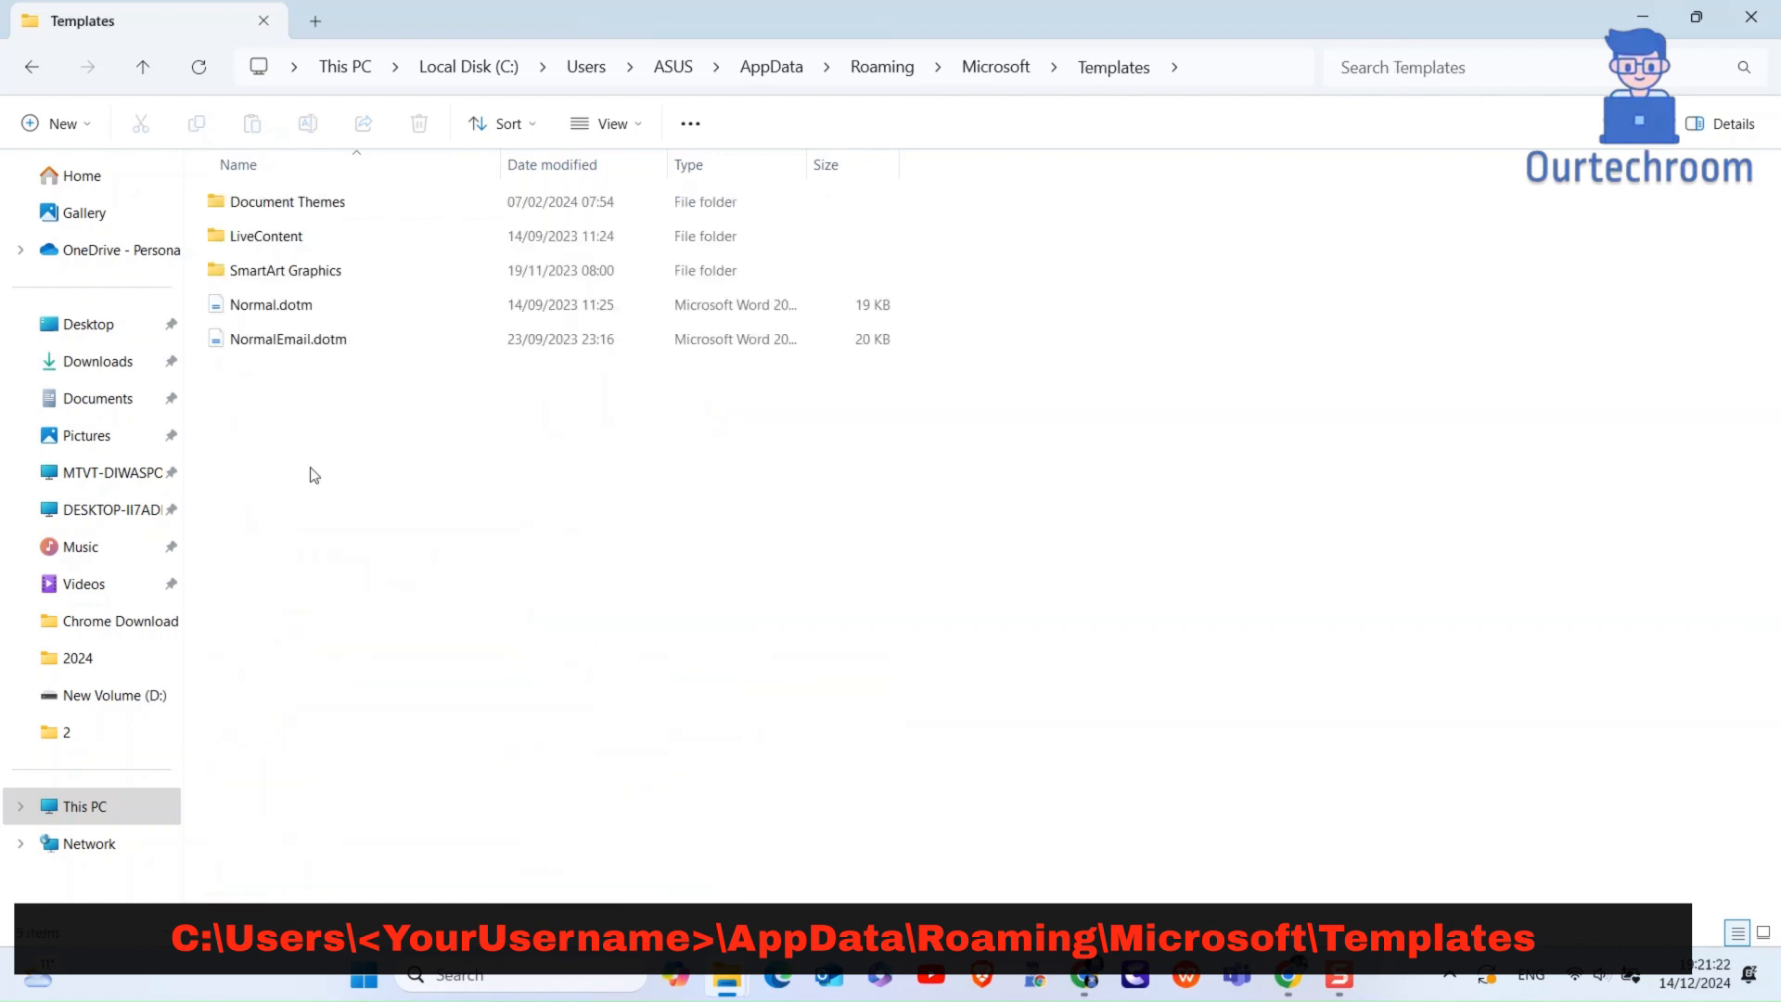
pyautogui.click(270, 305)
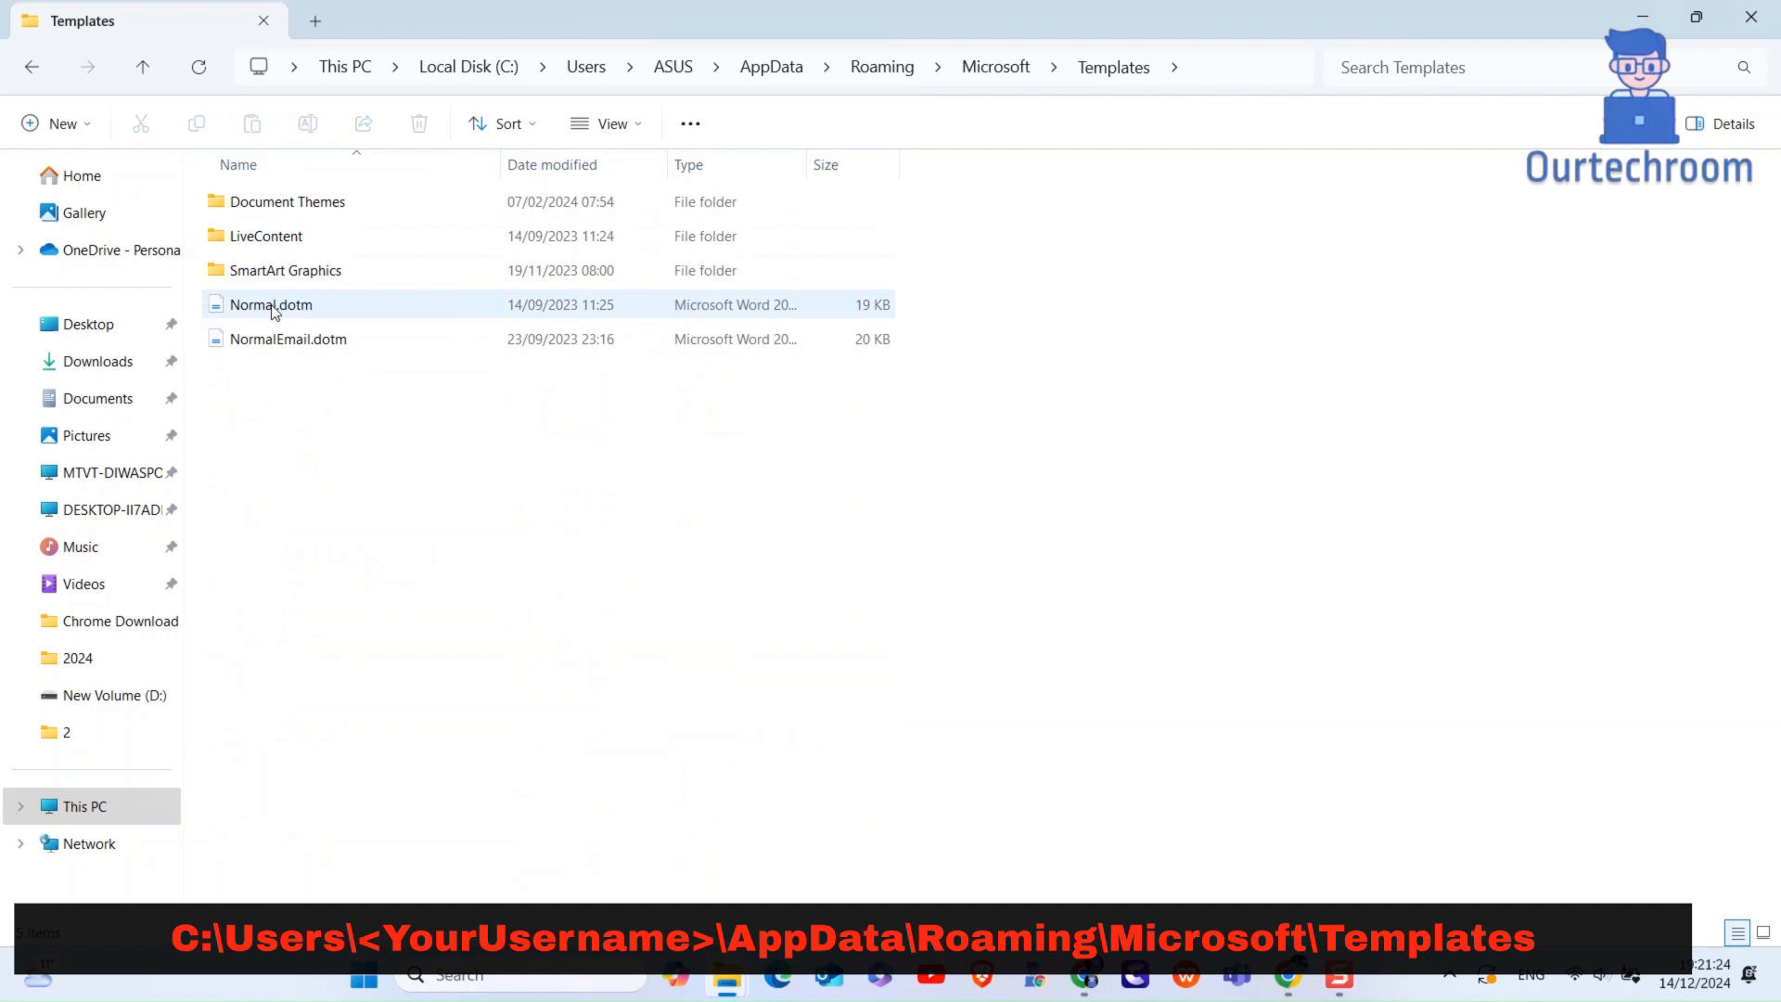
# Select Normal.dotm and confirm its permanent deletion
pyautogui.click(270, 304)
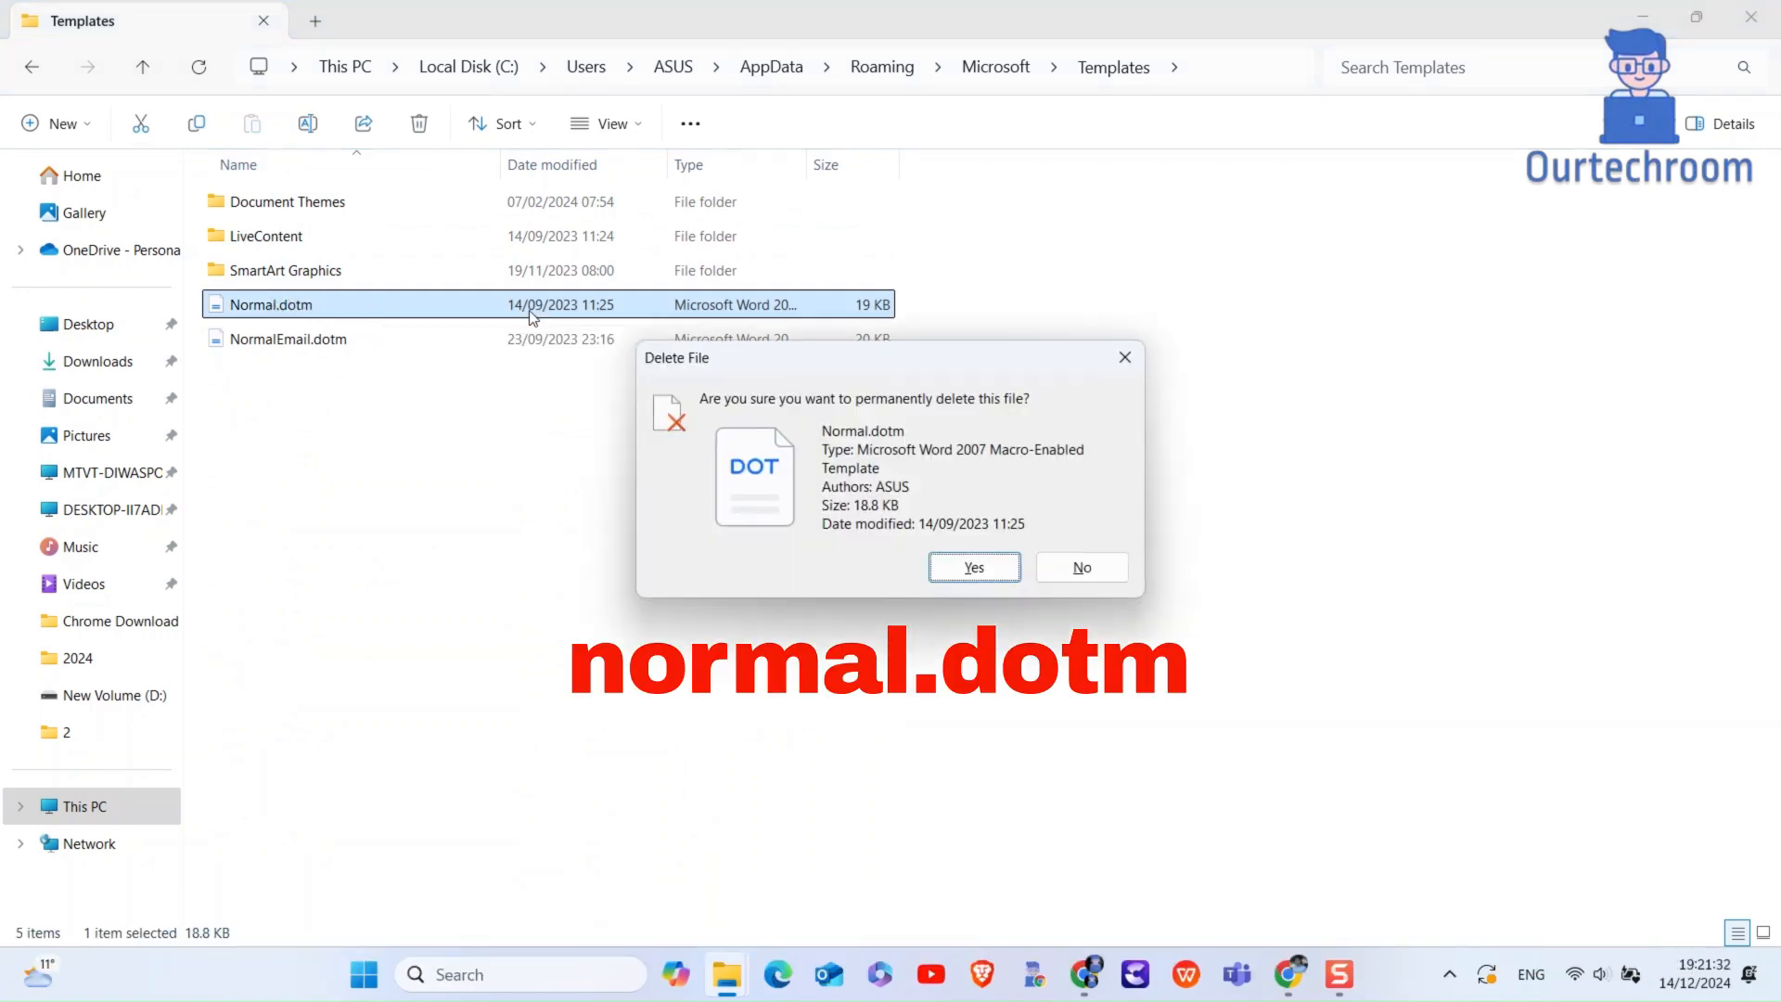
pyautogui.click(971, 567)
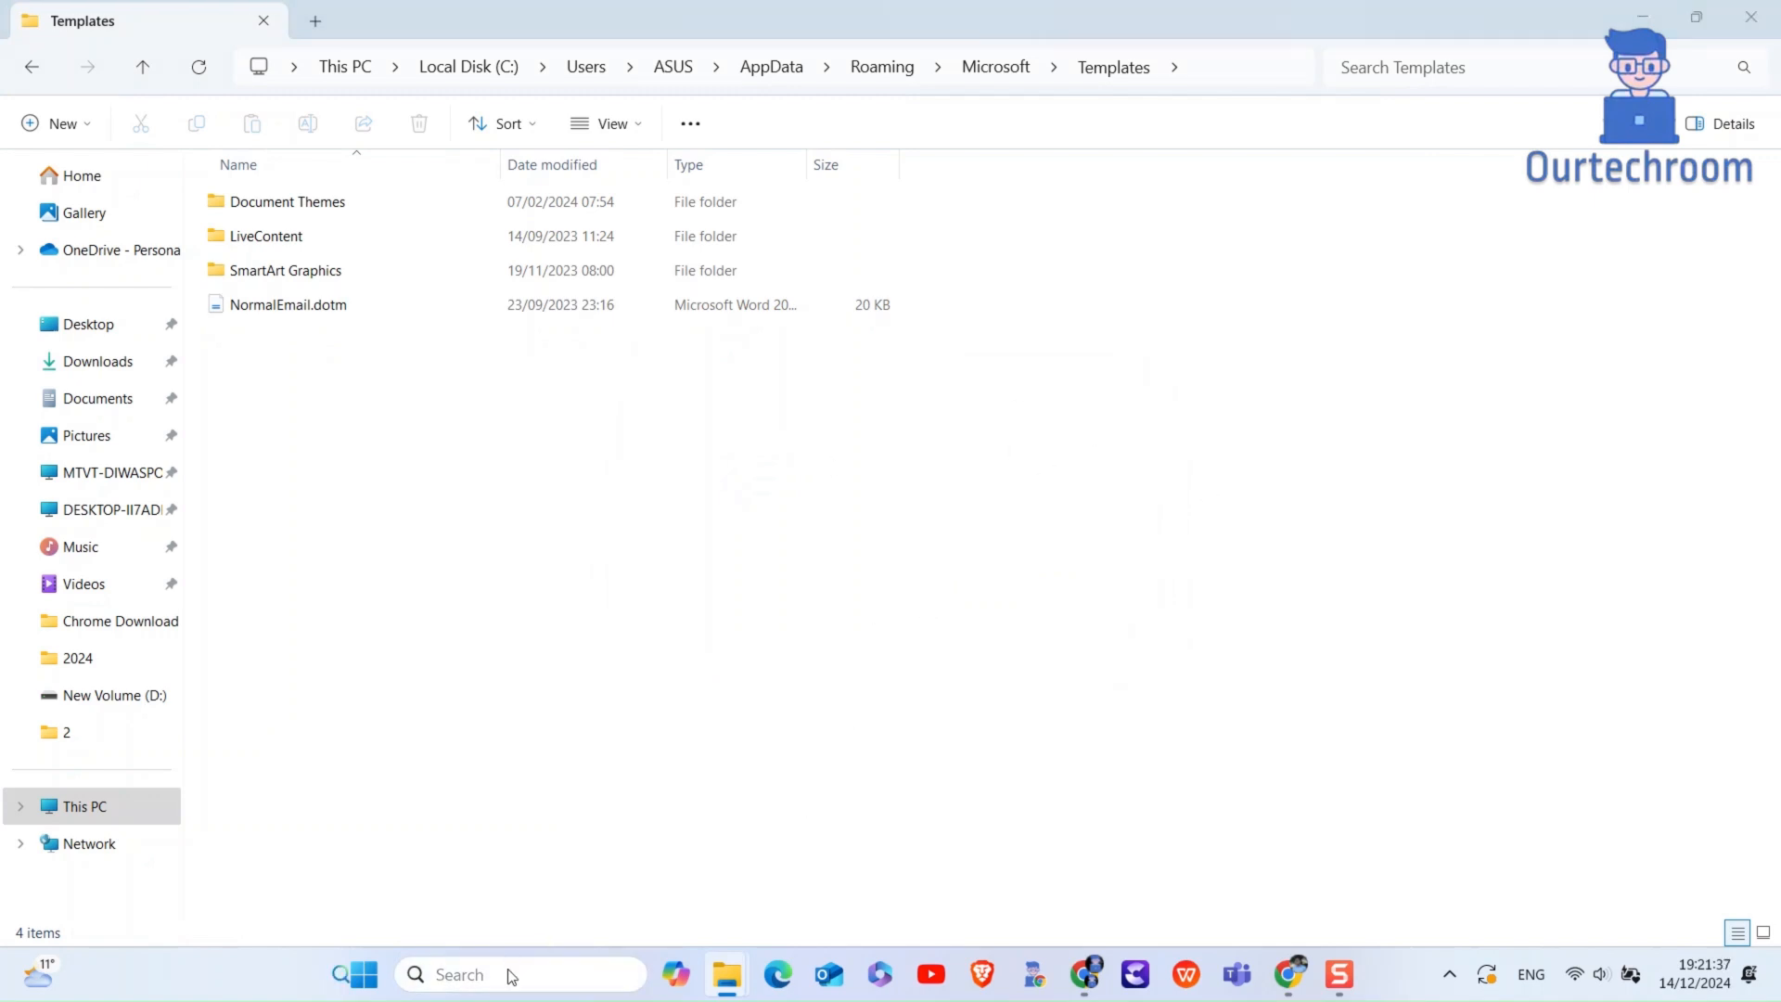
# Search 'word' and launch the Word app from Best match
pyautogui.write('word')
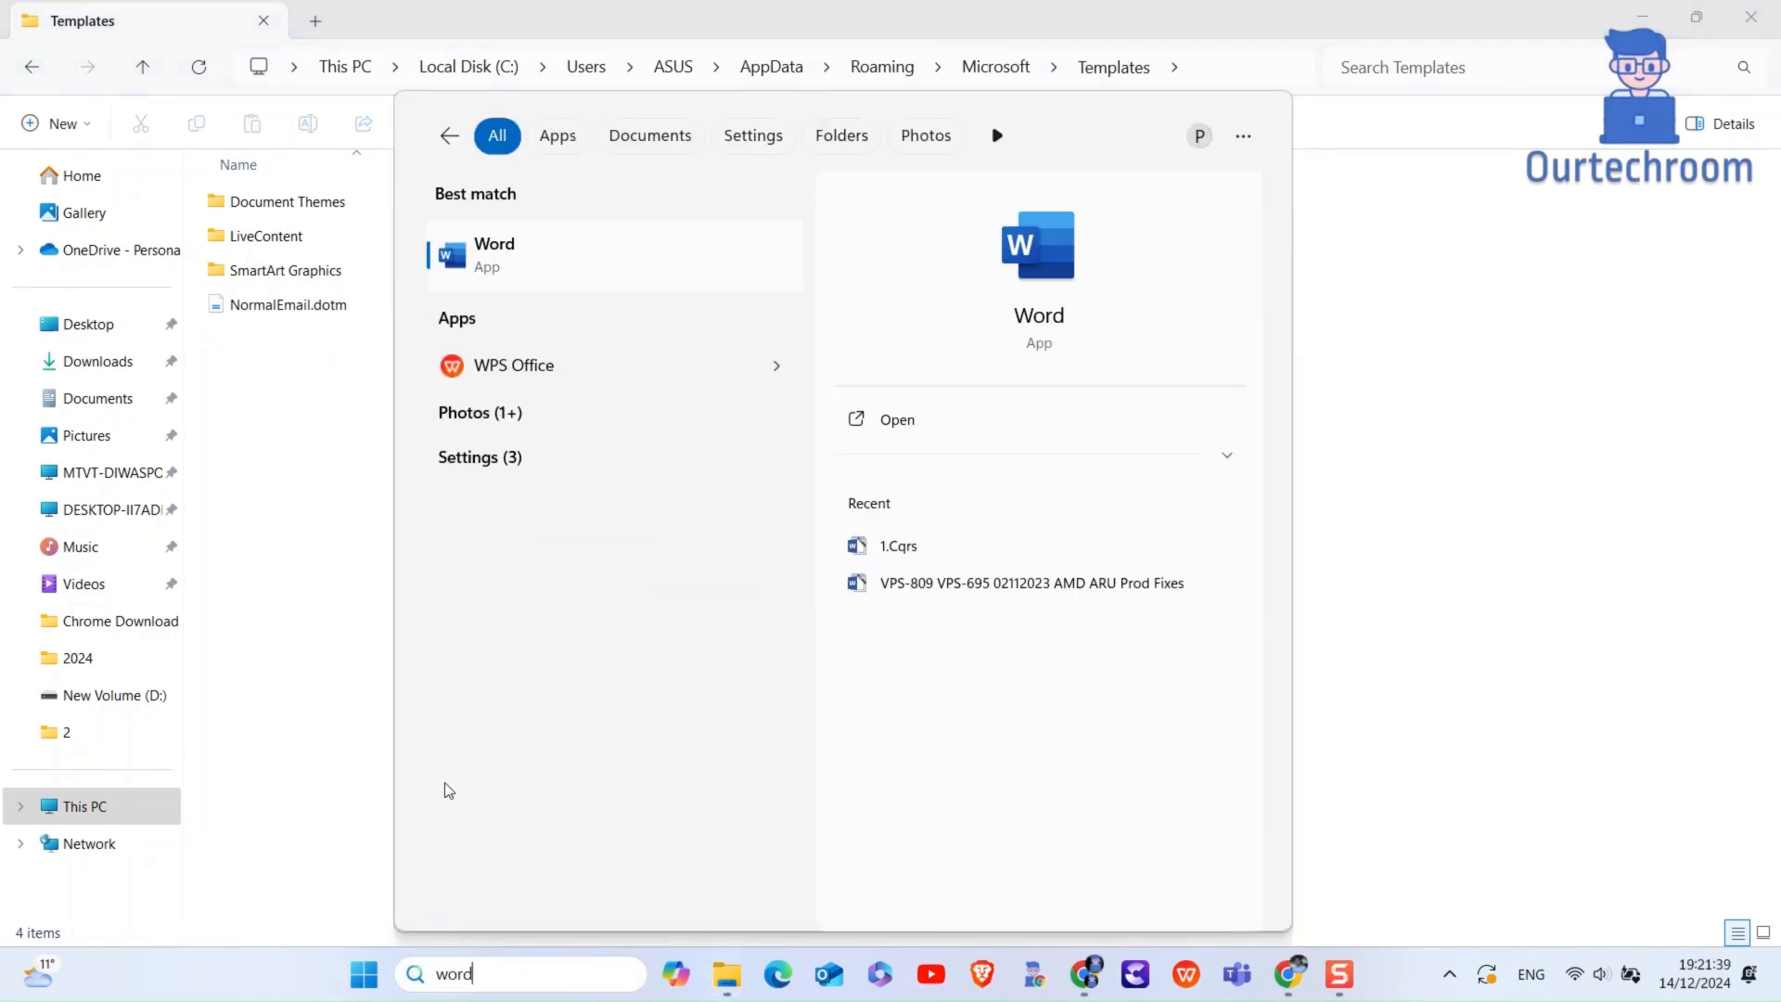
pyautogui.click(613, 253)
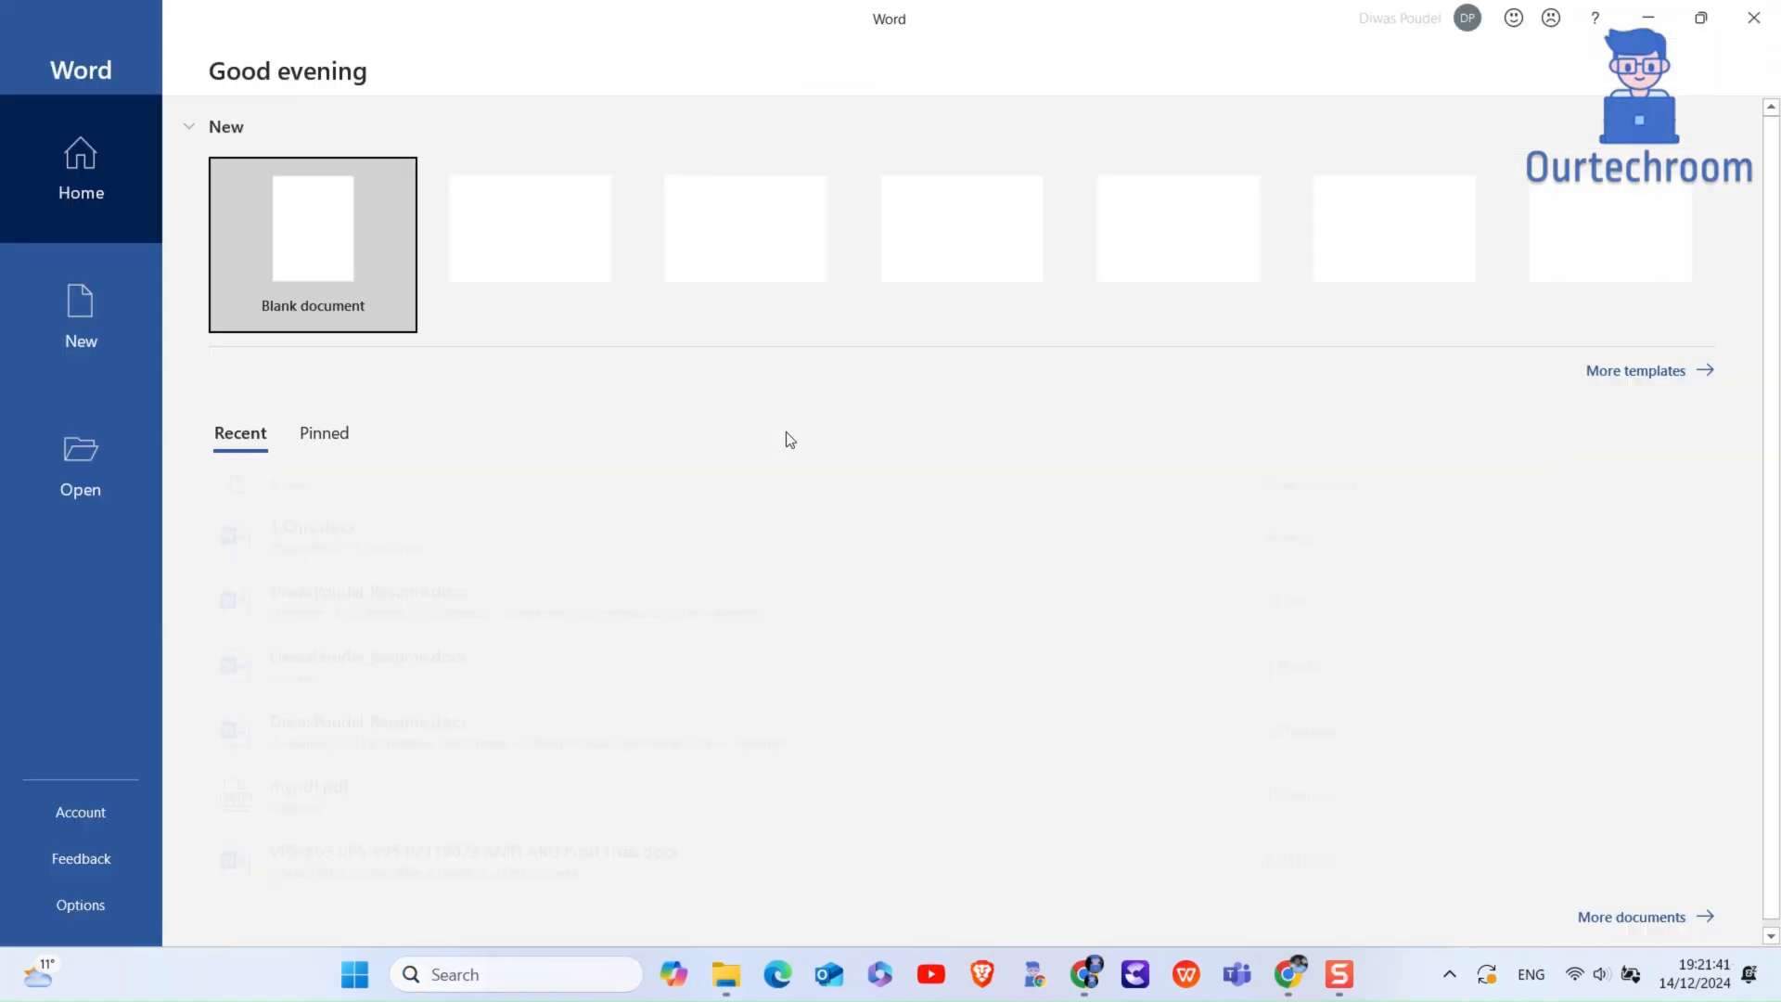